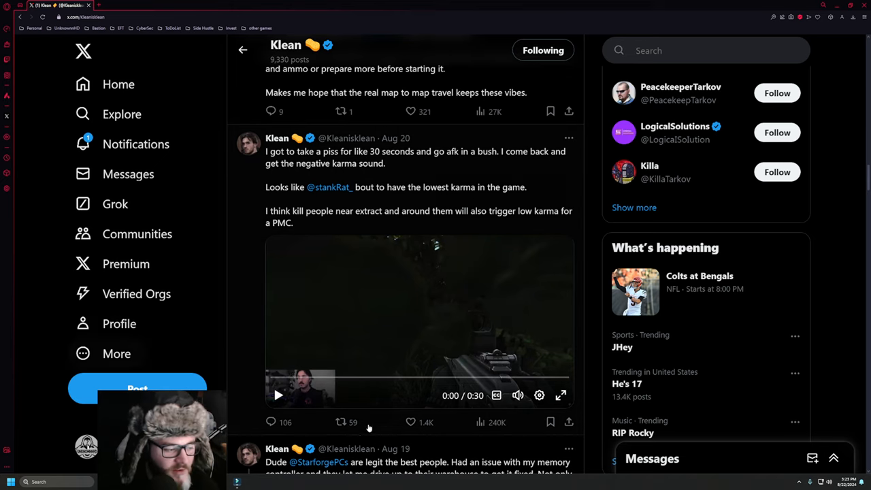
# - Play Klean's Aug 20 negative karma gameplay video and pause it at 0:09
pyautogui.click(278, 395)
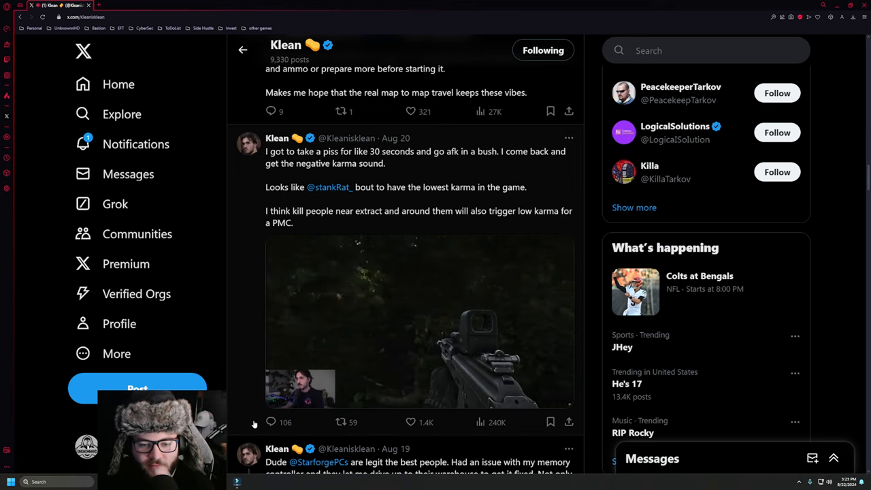
pyautogui.click(419, 320)
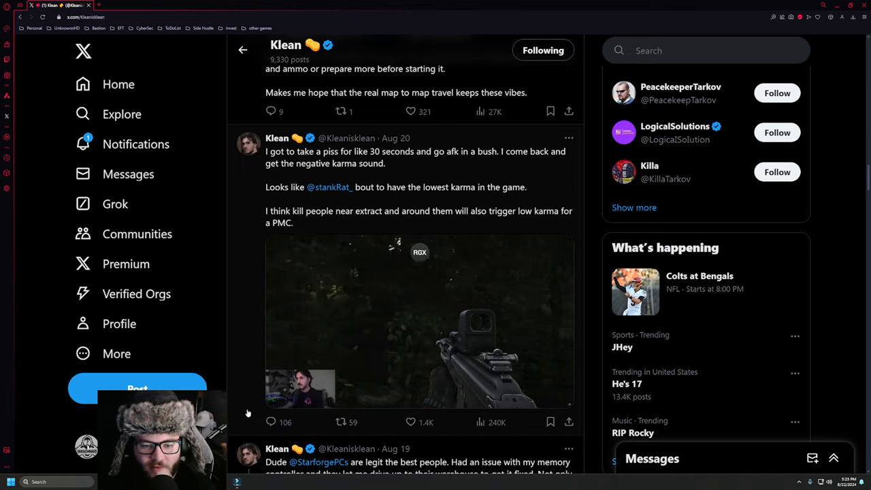
pyautogui.click(420, 320)
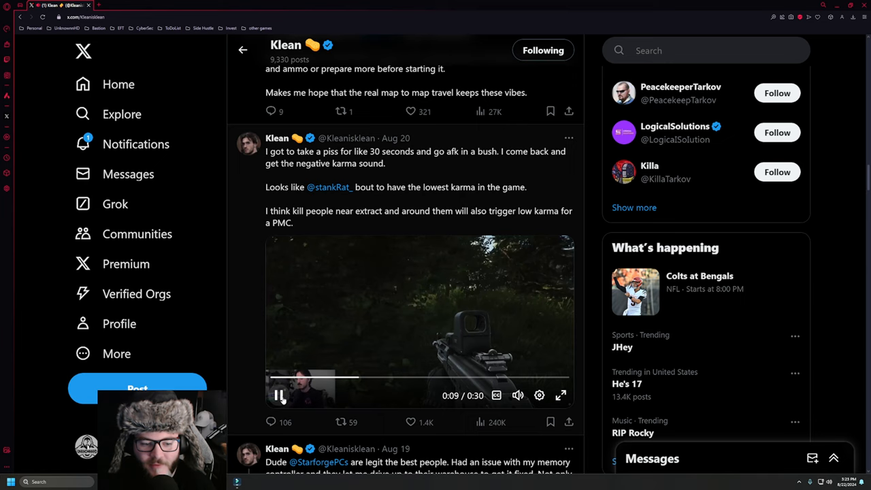
pyautogui.click(279, 396)
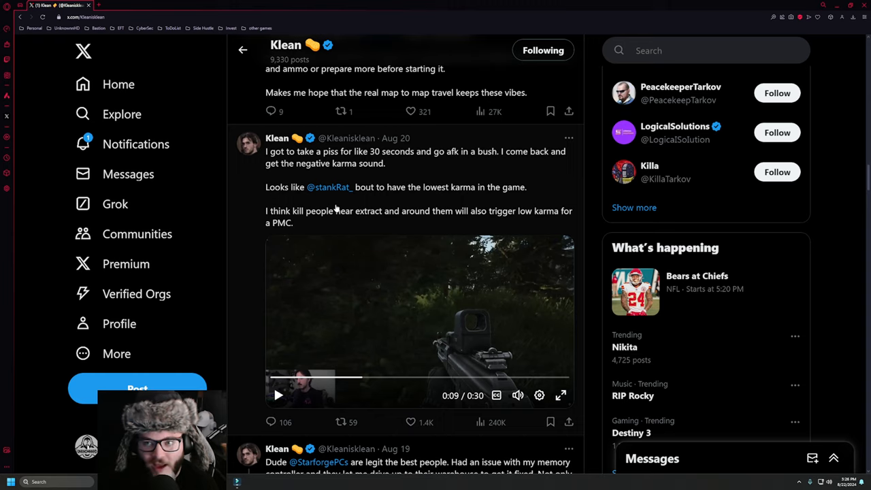
pyautogui.moveTo(332, 365)
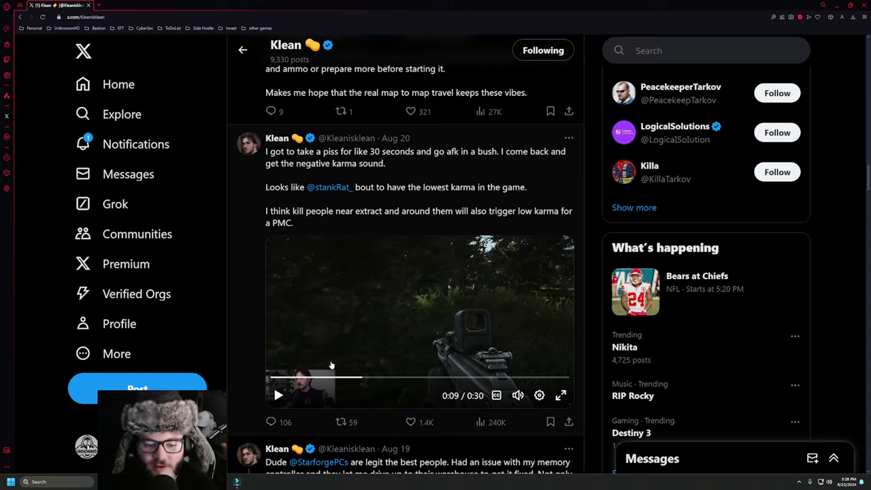
pyautogui.click(278, 395)
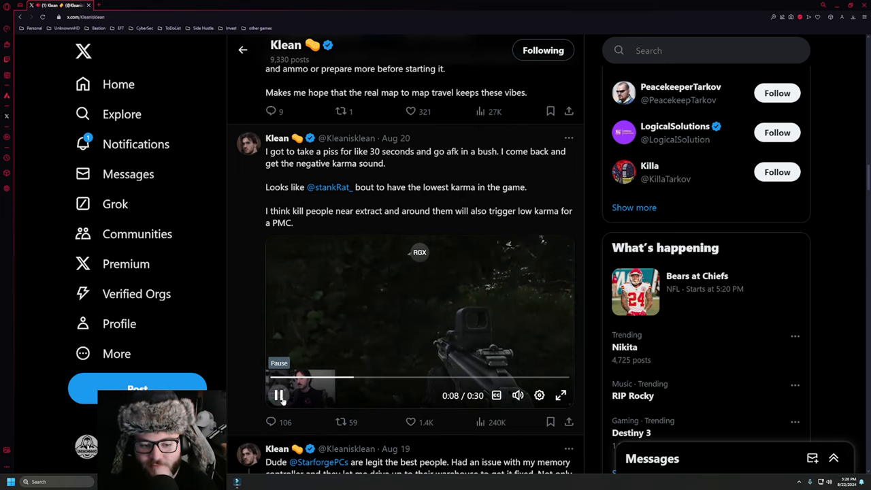
pyautogui.click(279, 396)
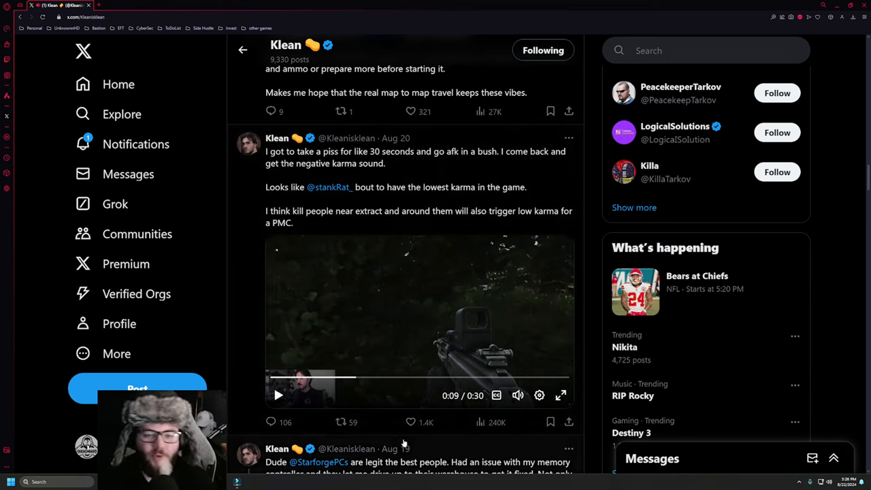